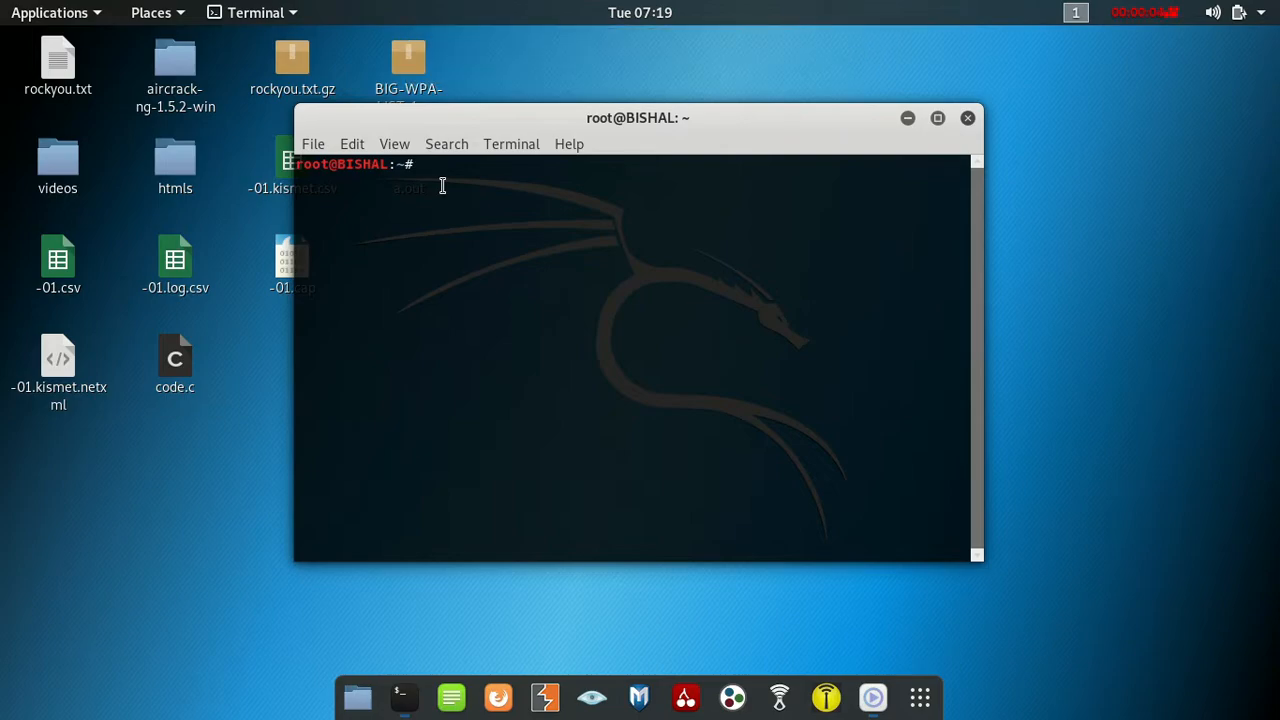
Run wifite from the root prompt to begin scanning for wireless access points
type("wifi")
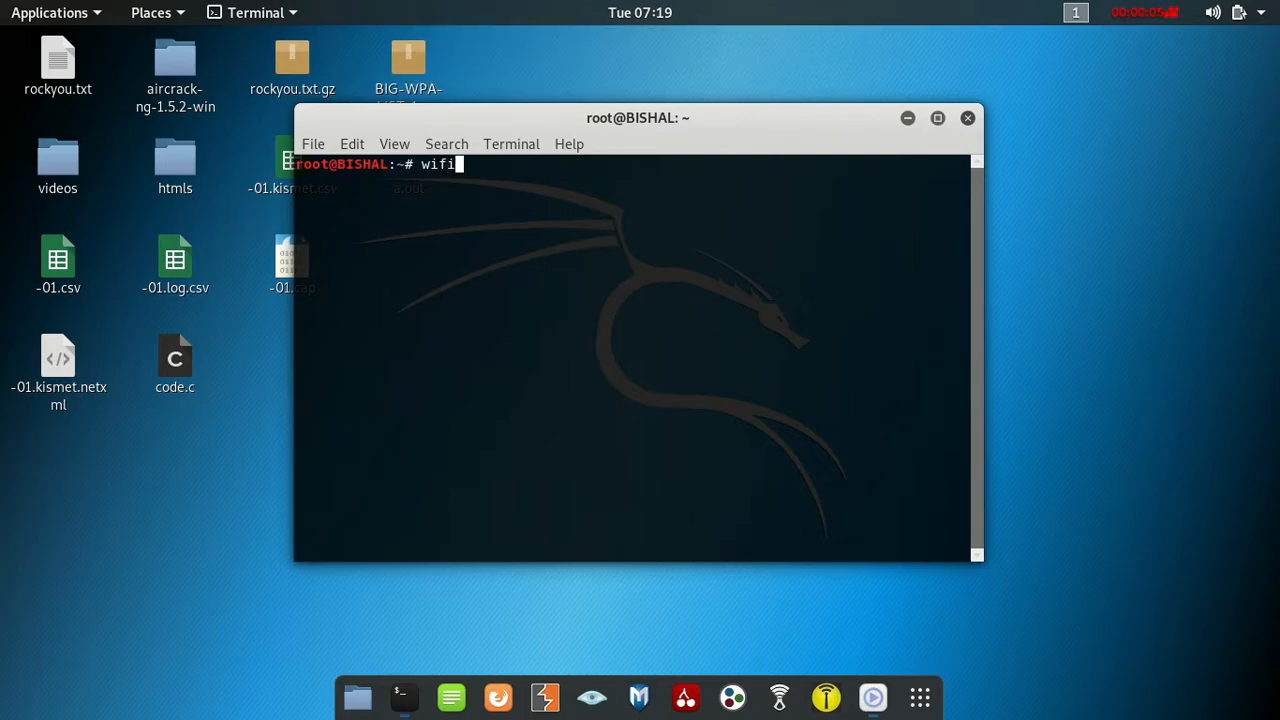
key("Return")
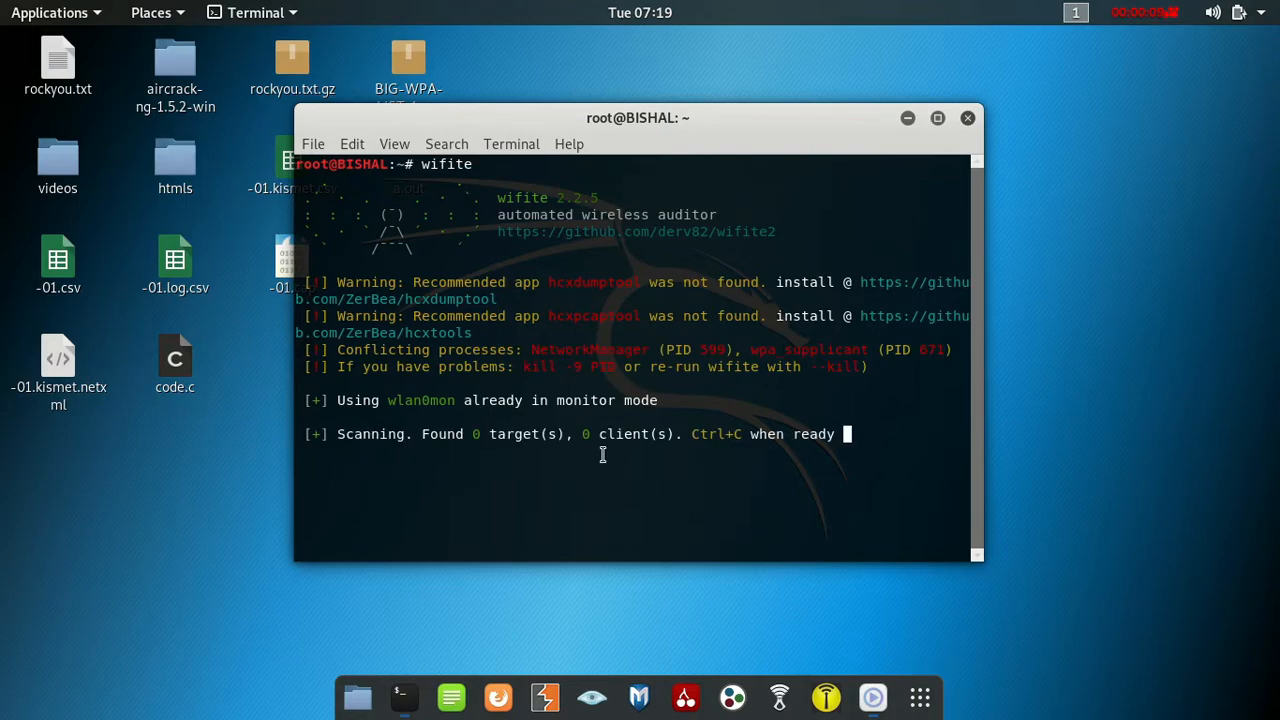
mouse_move(620, 448)
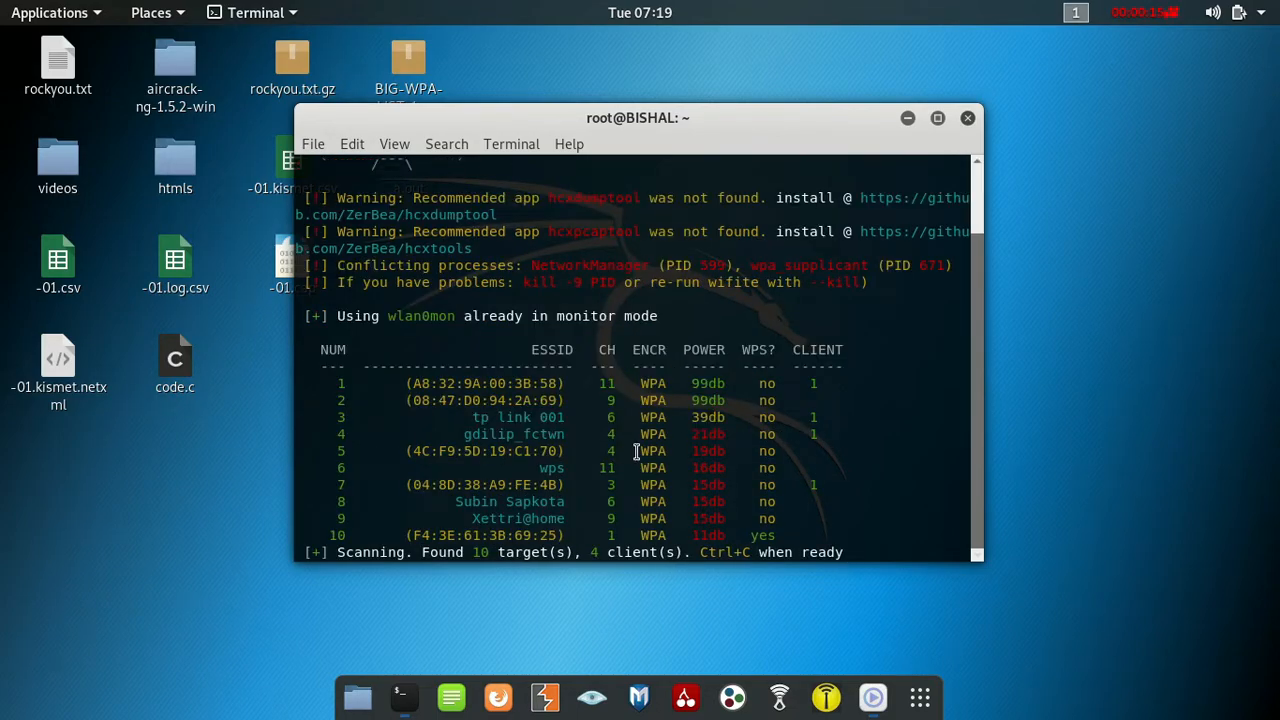
Stop the scan with Ctrl+C so wifite lists the ten WPA targets and prompts for selection
key("ctrl+c")
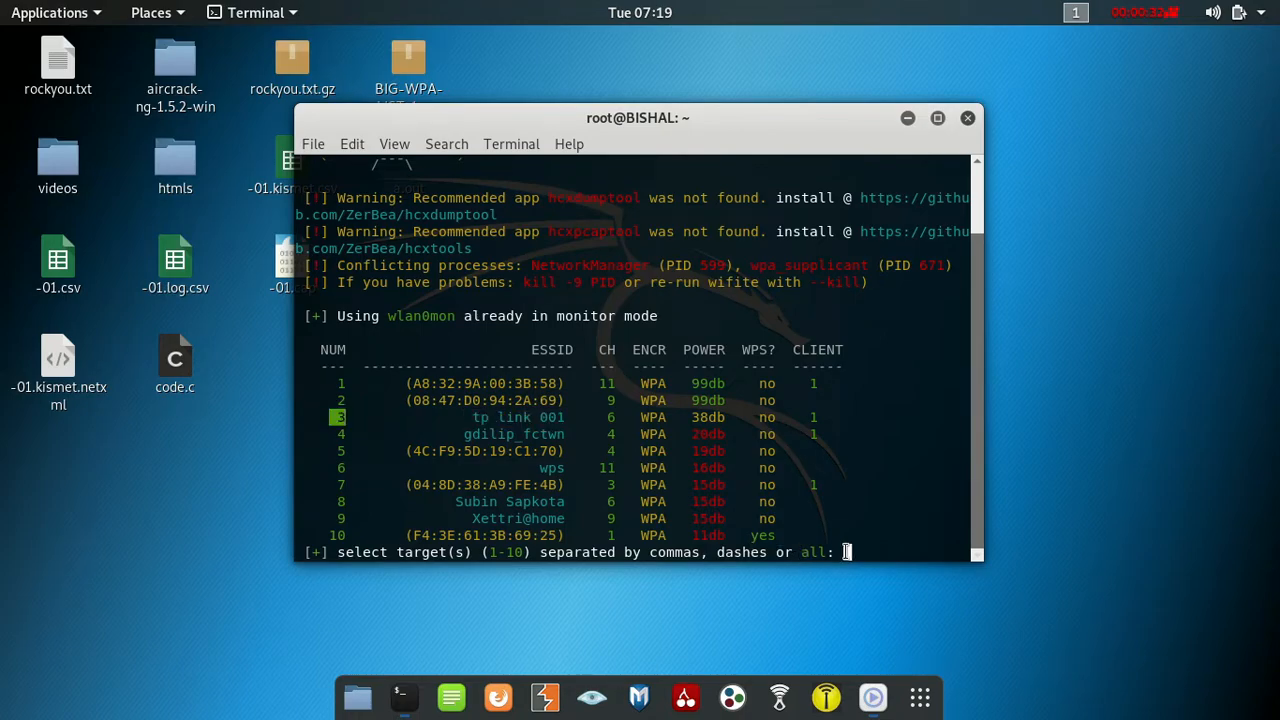
Select target 3 (tp link 001) to attack it and capture its WPA handshake
type("3")
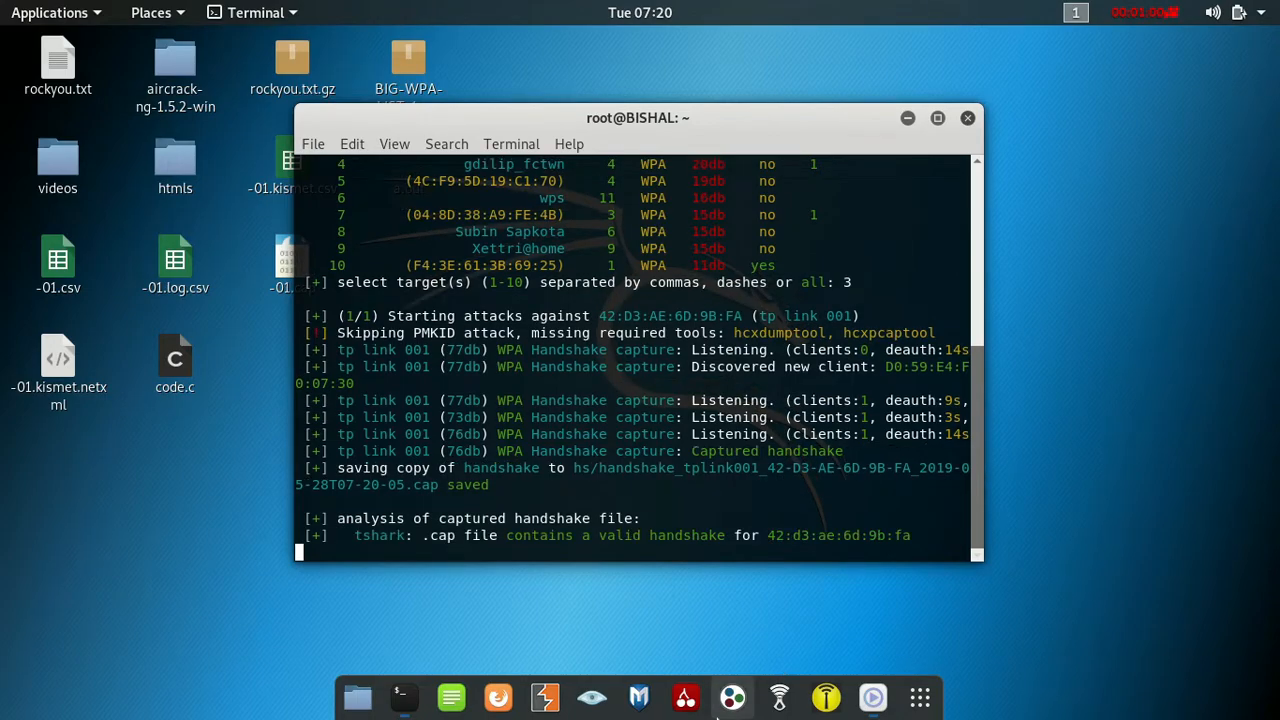
mouse_move(732, 696)
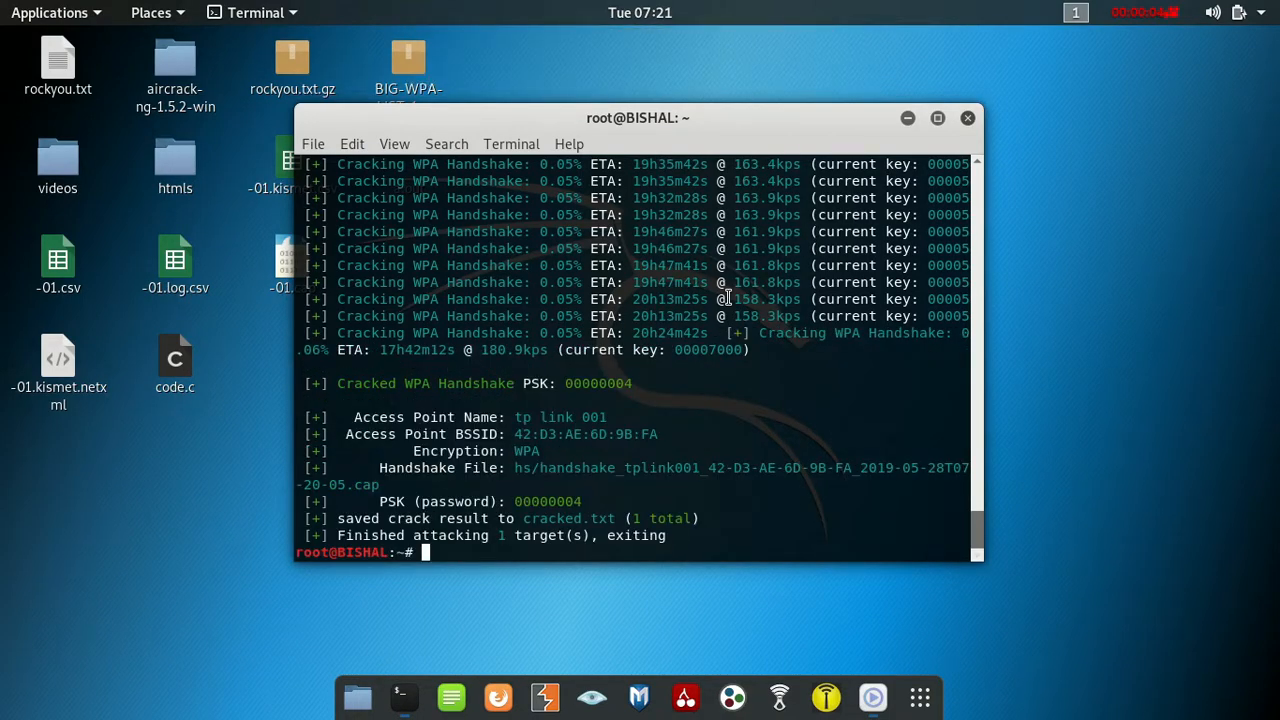
mouse_move(382, 384)
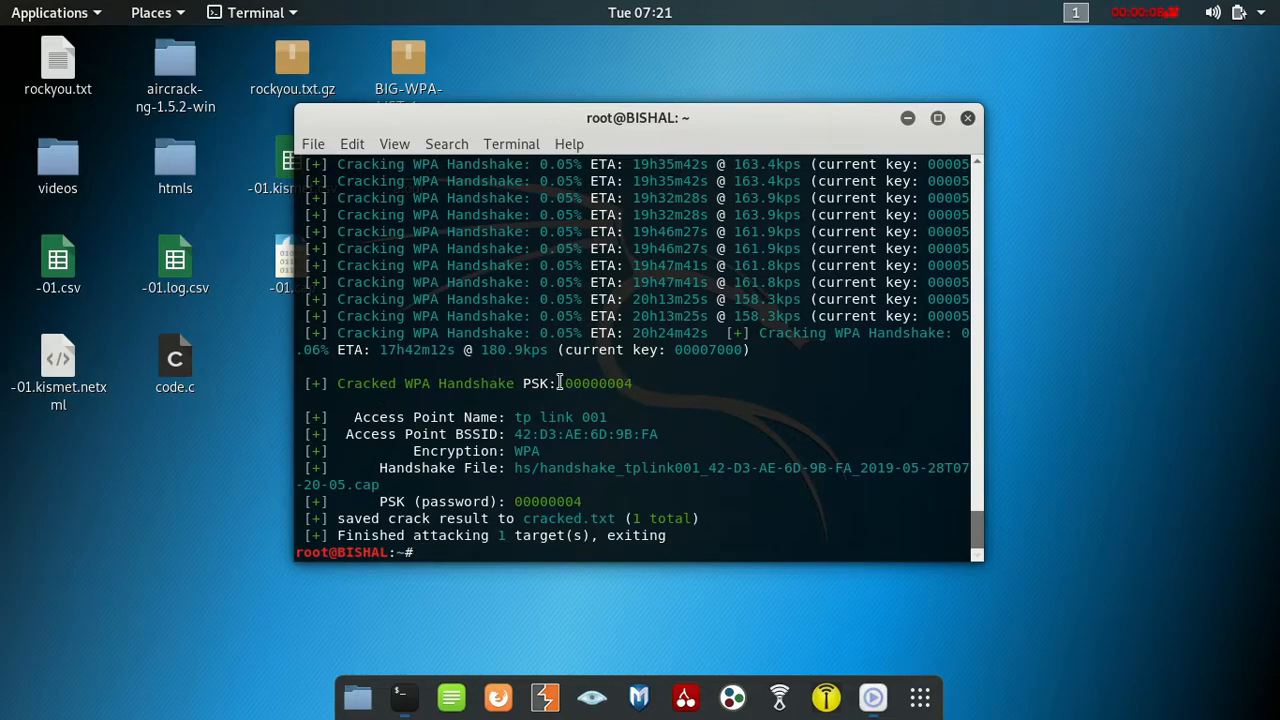
double_click(596, 384)
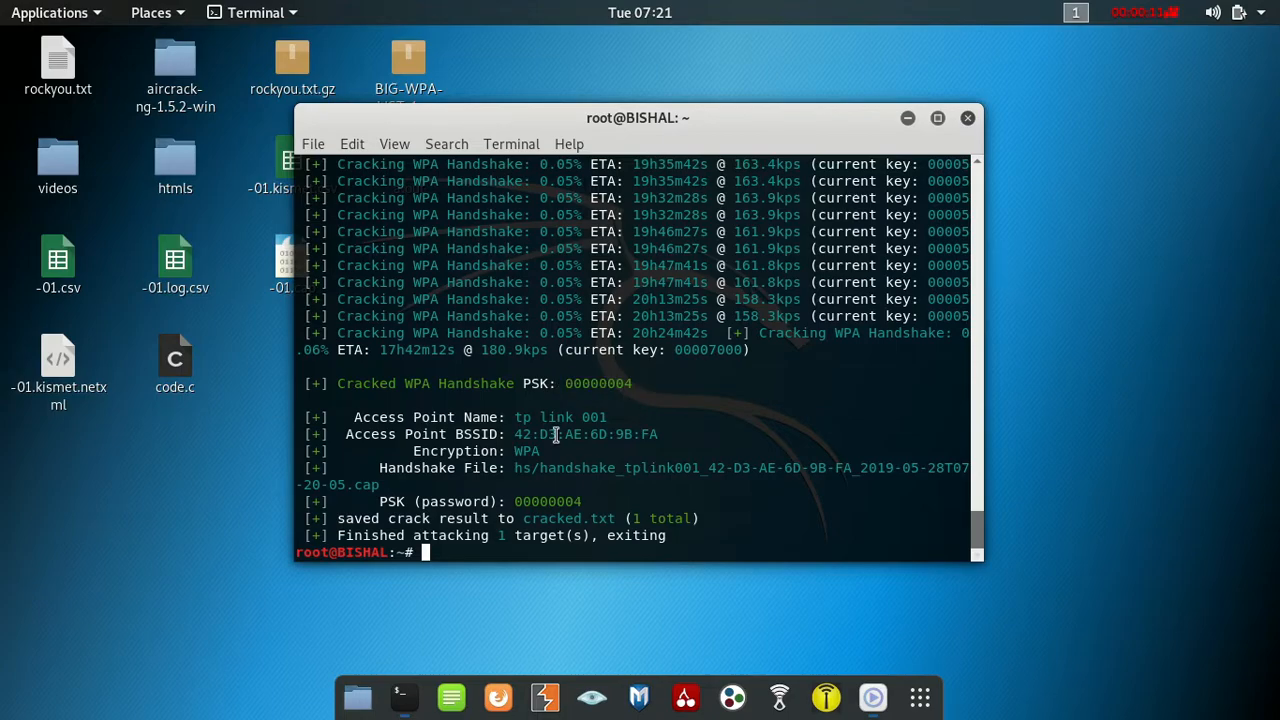
mouse_move(392, 518)
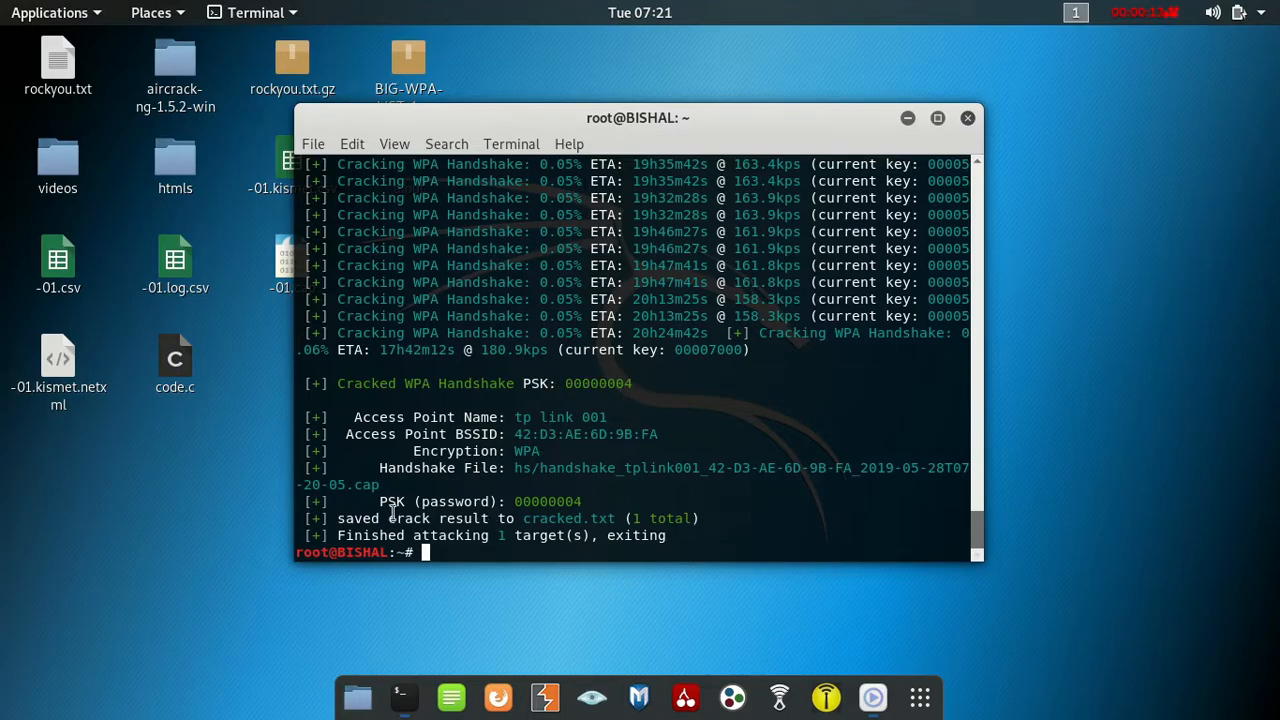
mouse_move(500, 500)
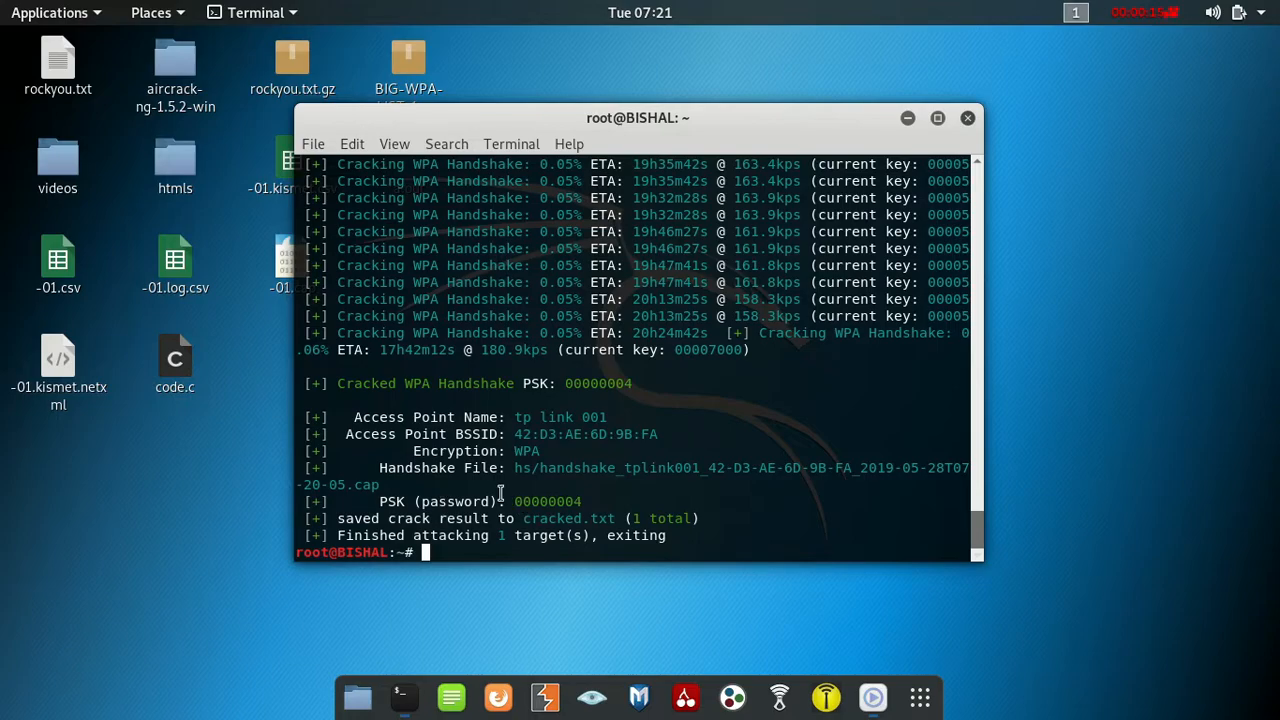
double_click(536, 502)
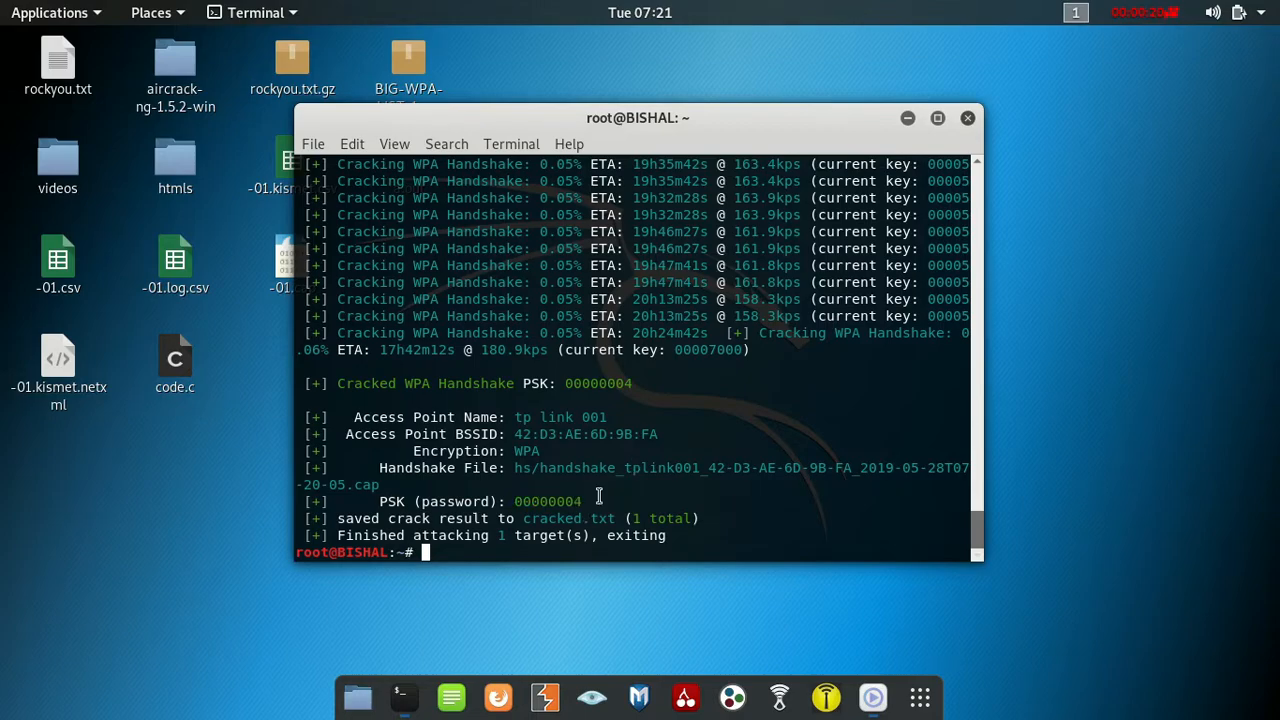
mouse_move(632, 388)
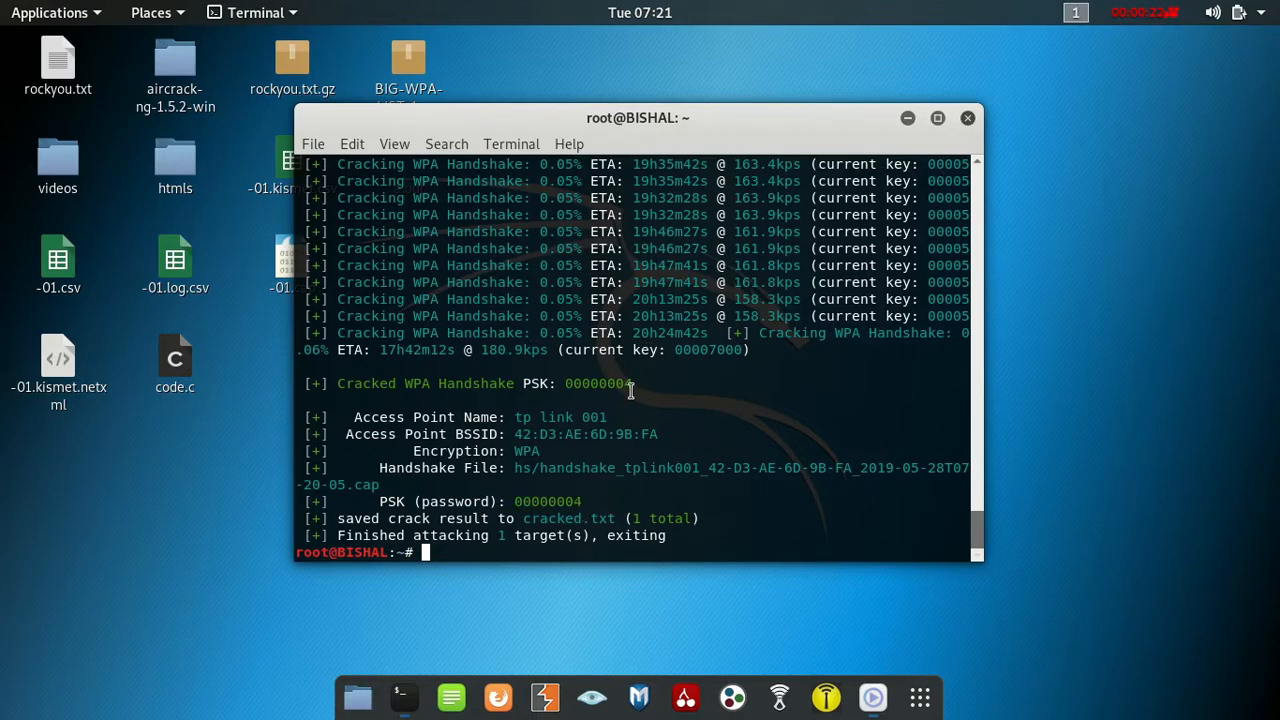